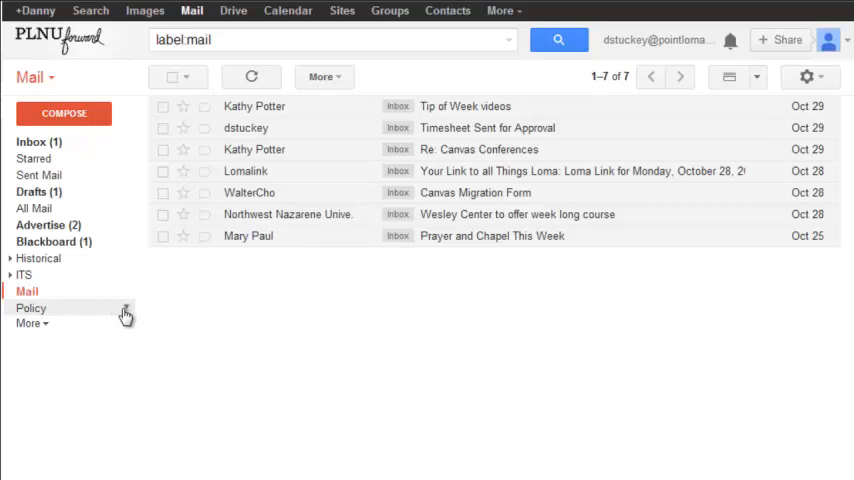
Start a custom colour for the Policy label from its options menu
left_click(124, 312)
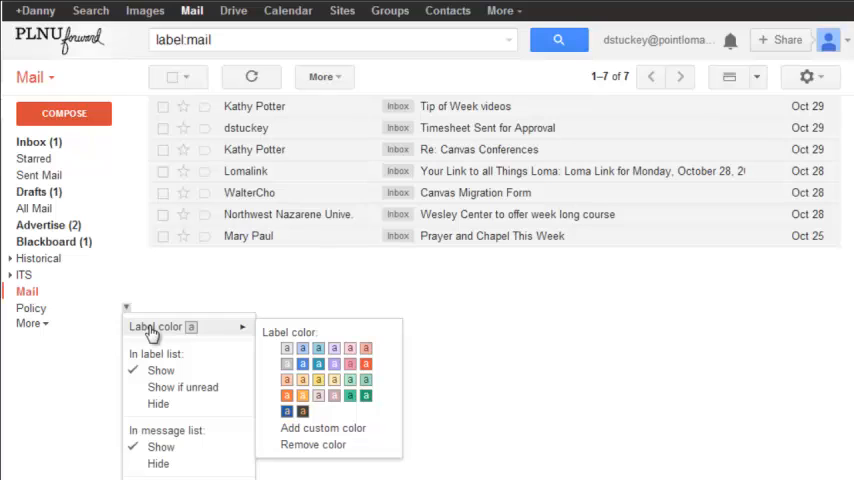
mouse_move(304, 364)
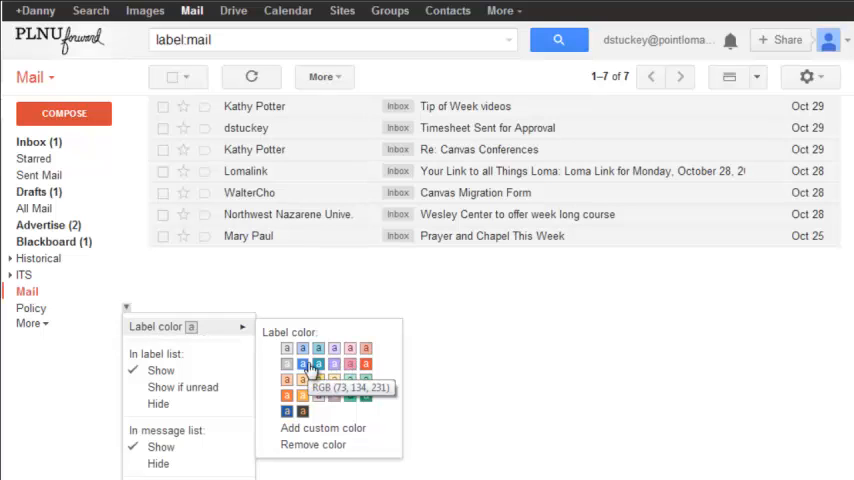
mouse_move(304, 364)
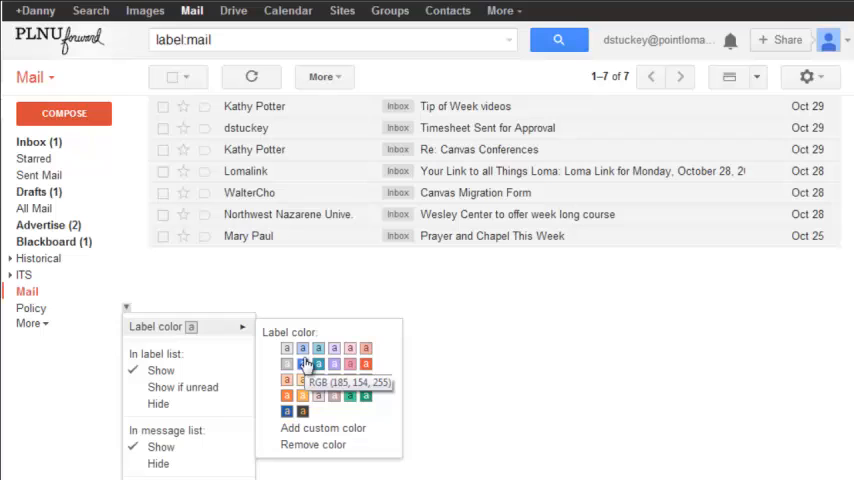
mouse_move(312, 384)
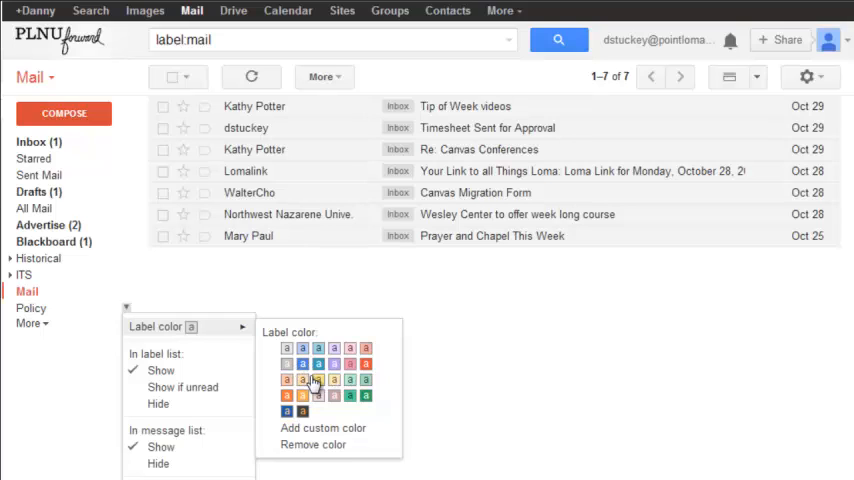
mouse_move(322, 428)
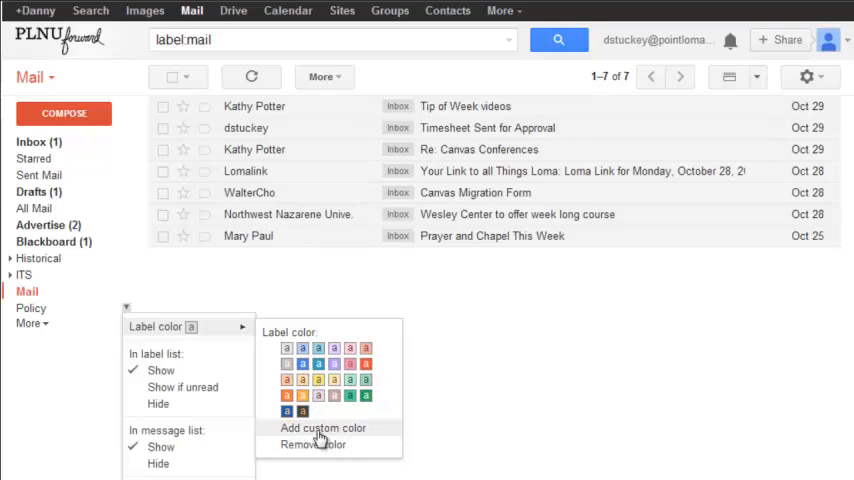
left_click(322, 428)
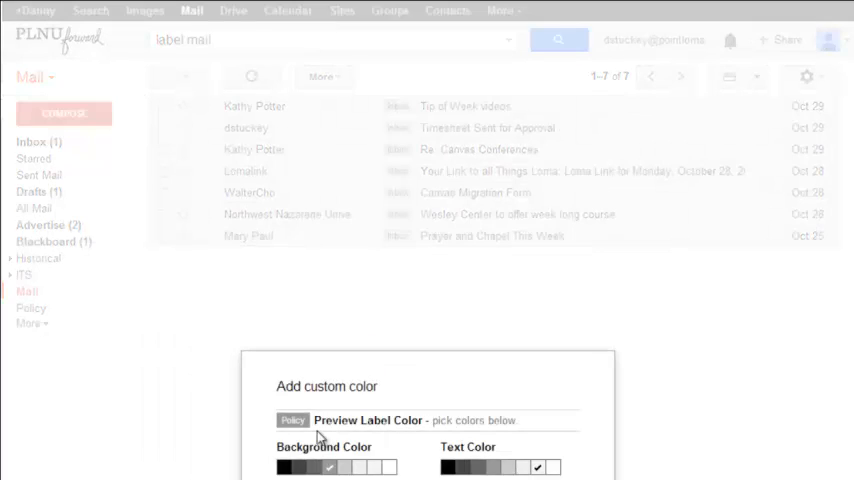
mouse_move(344, 378)
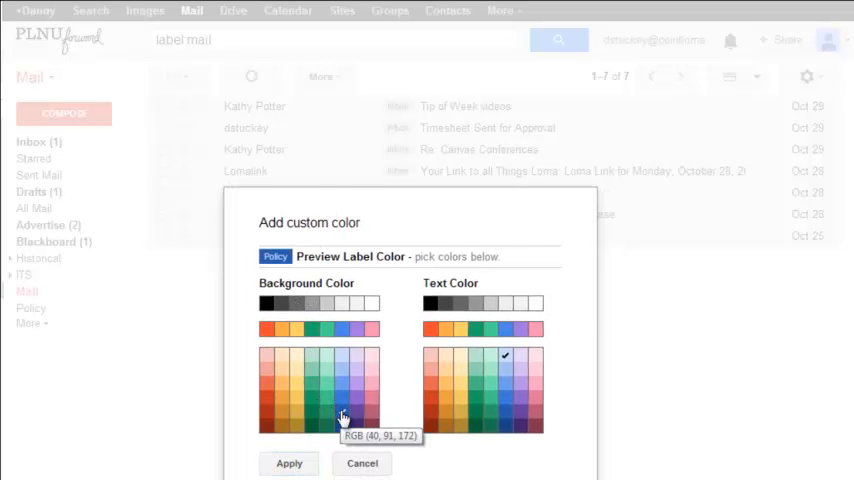
Give the Policy label a dark blue background with pale yellow text
left_click(342, 412)
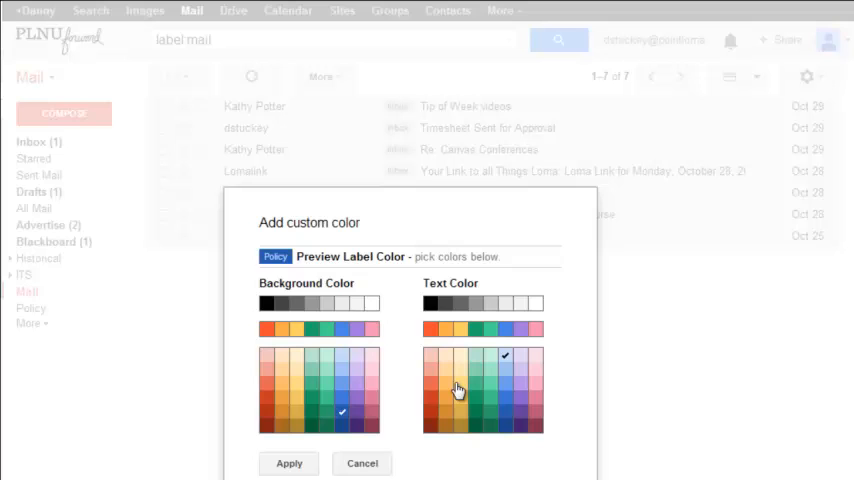
mouse_move(458, 388)
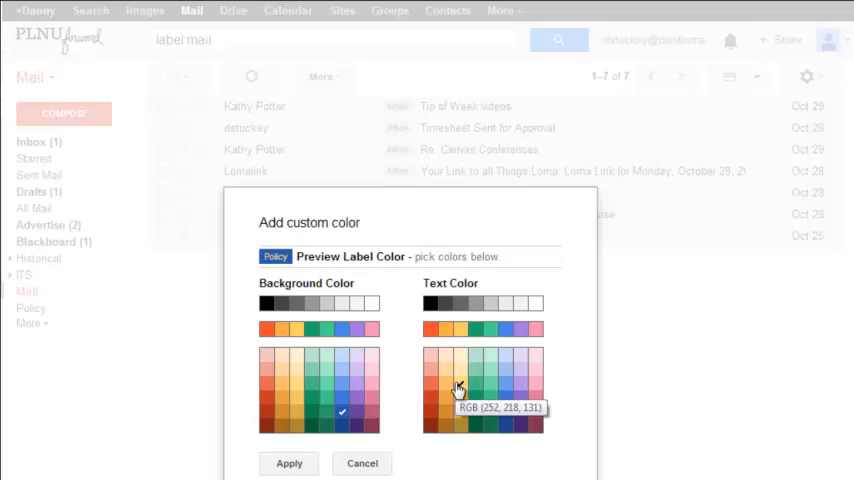
left_click(288, 464)
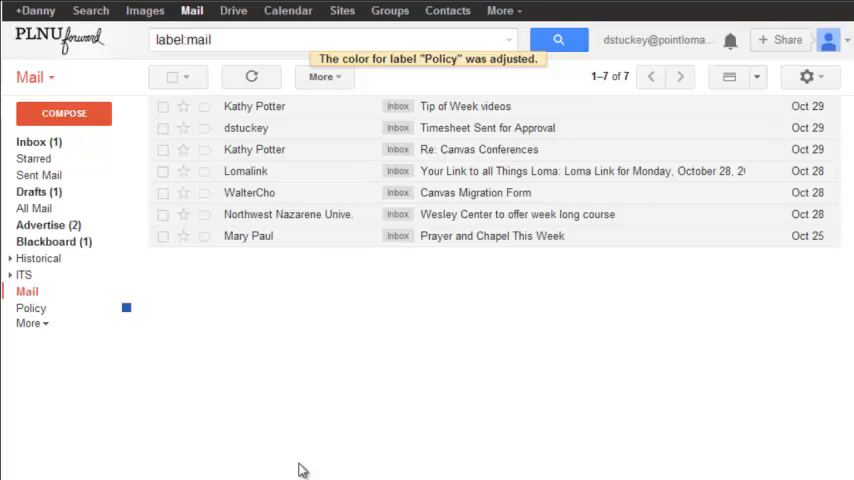
mouse_move(296, 462)
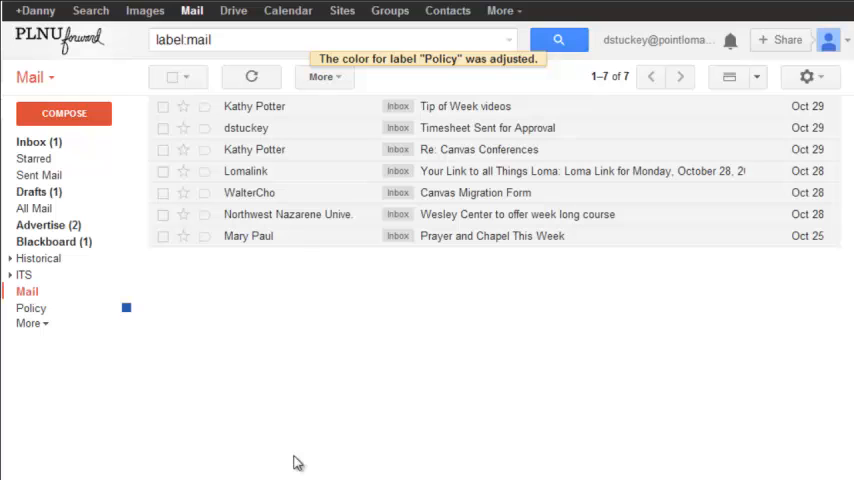